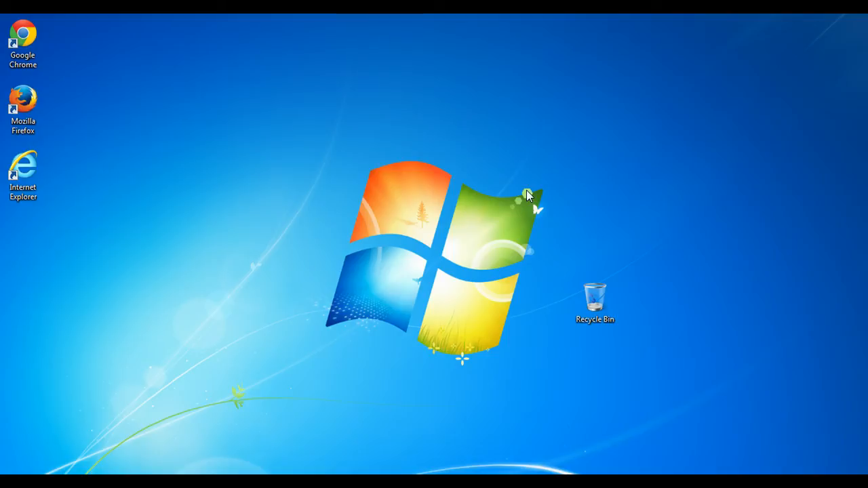
mouse_move(504, 157)
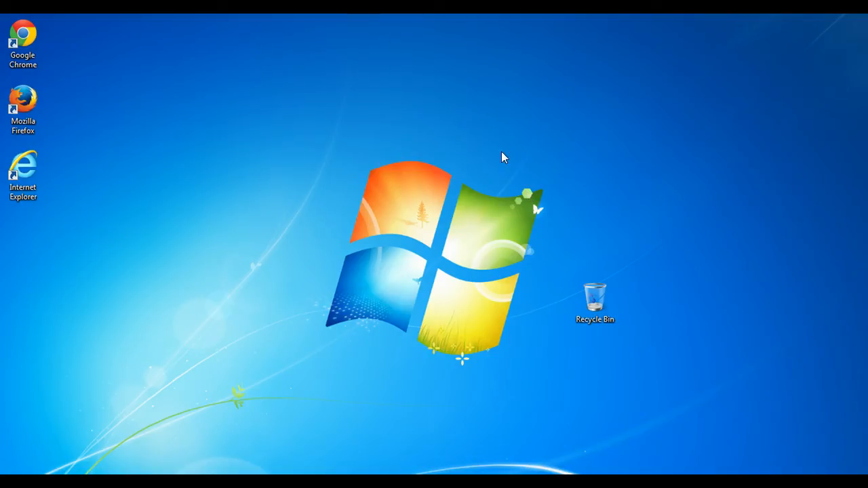
Bring up the context menu of the desktop, then of the Recycle Bin icon
right_click(504, 157)
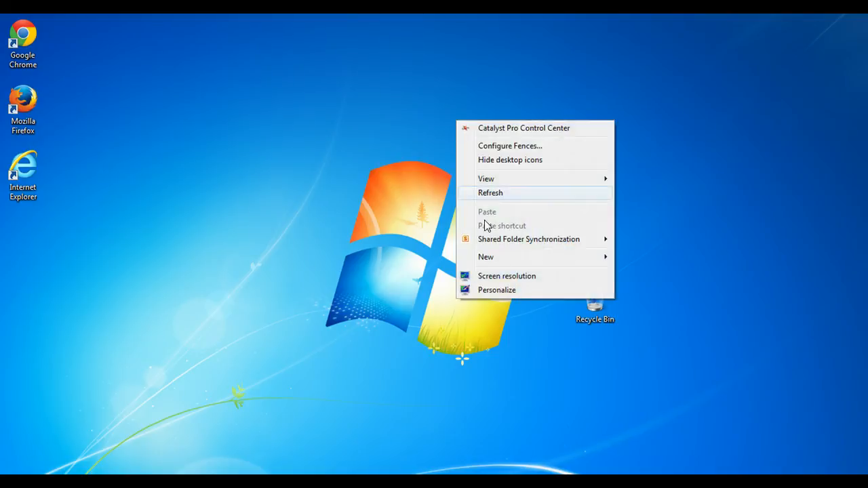
mouse_move(345, 288)
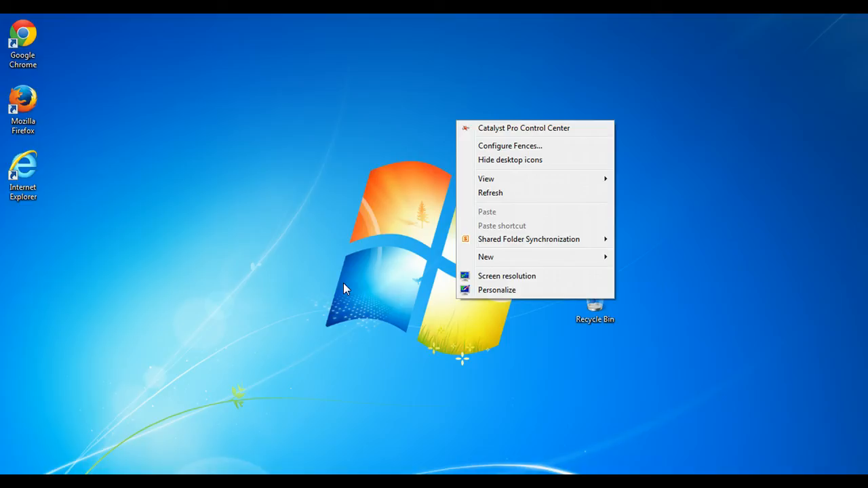
mouse_move(649, 402)
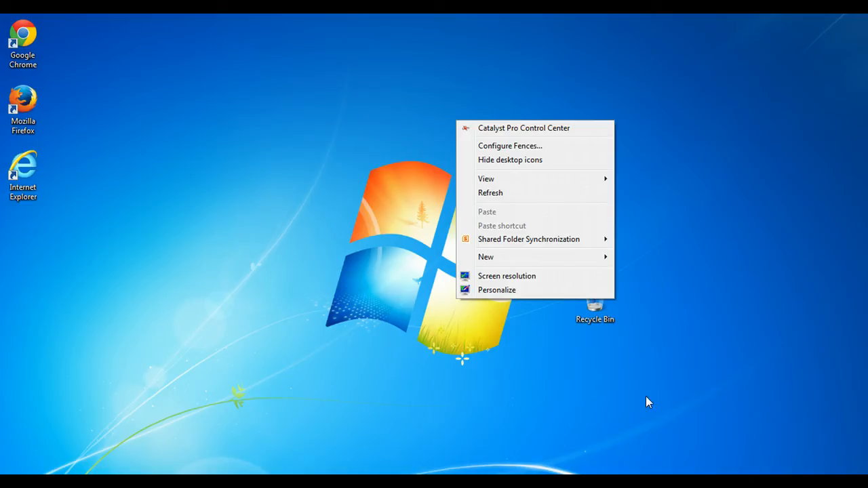
right_click(594, 301)
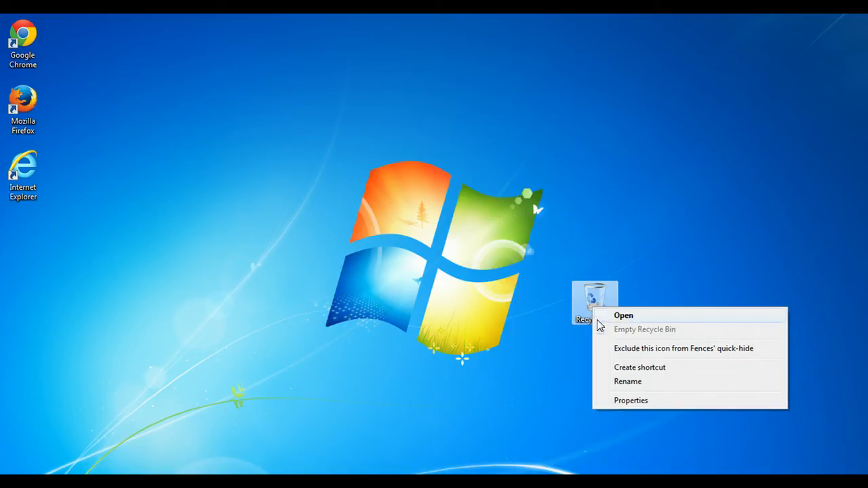
mouse_move(388, 247)
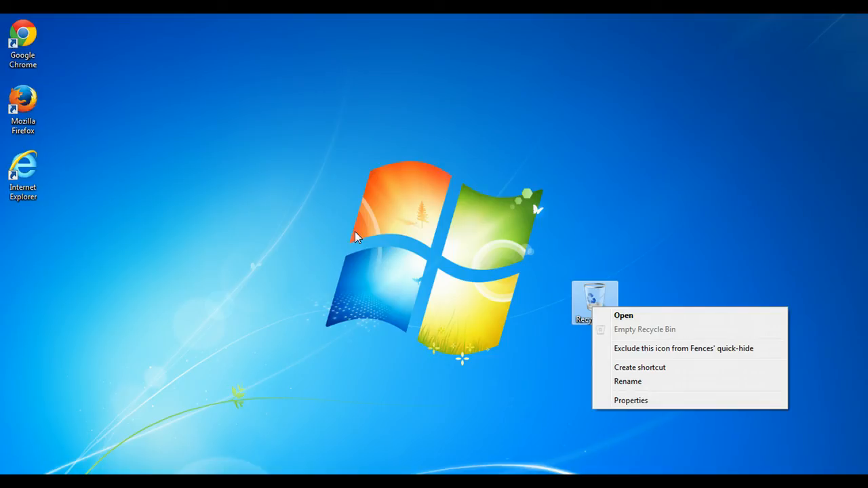
left_click(24, 43)
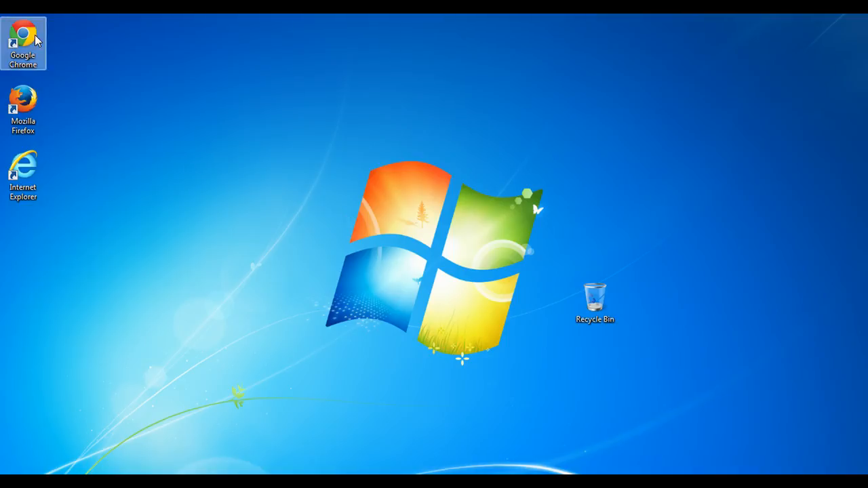
left_click(23, 175)
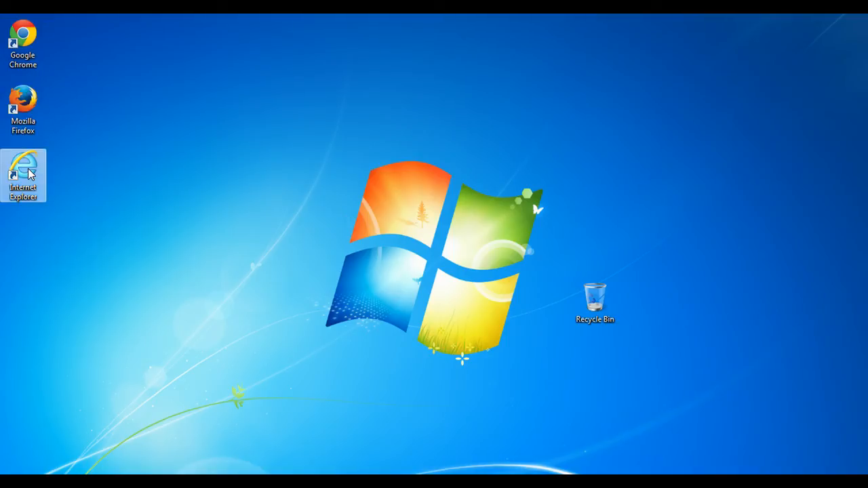
mouse_move(156, 176)
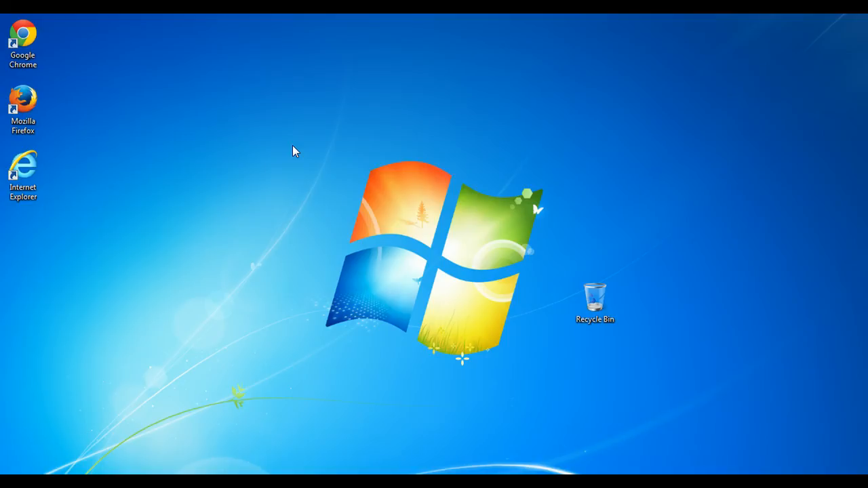
Find 'mouse' through Start menu search and open Mouse Properties from Control Panel
left_click(14, 482)
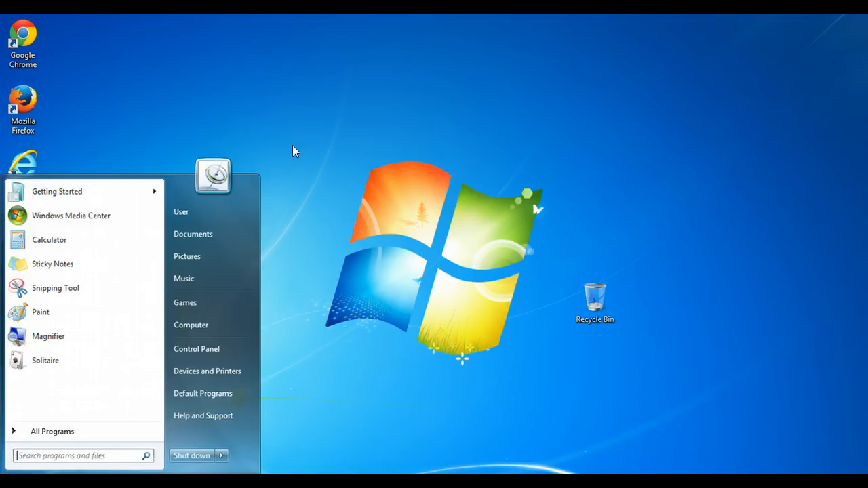
type("m")
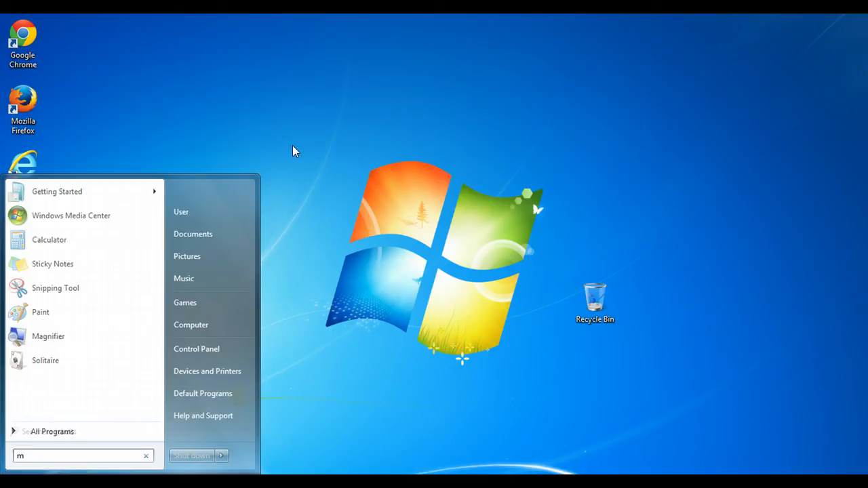
type("ouse")
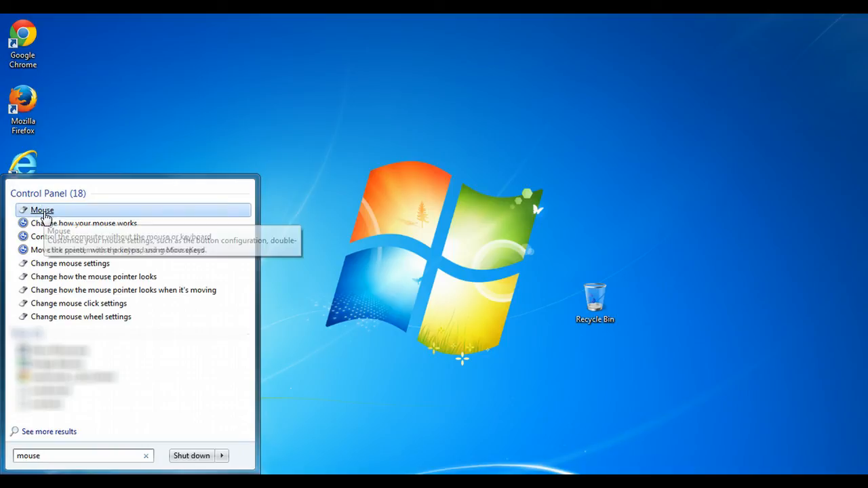
left_click(42, 209)
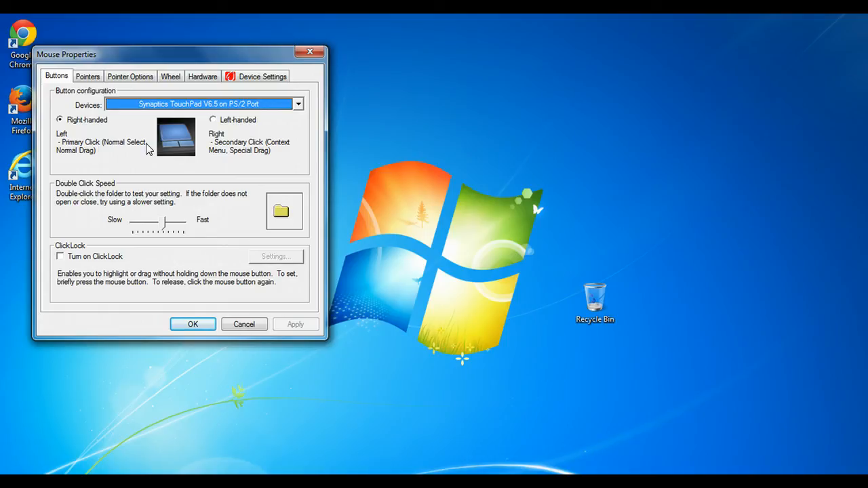
mouse_move(74, 122)
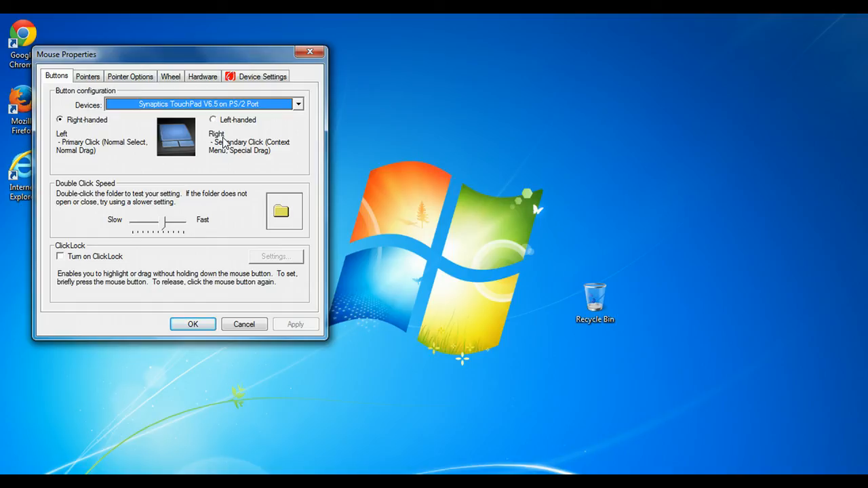
Select Other Pointing Devices instead of the Synaptics TouchPad in the Devices list
left_click(297, 103)
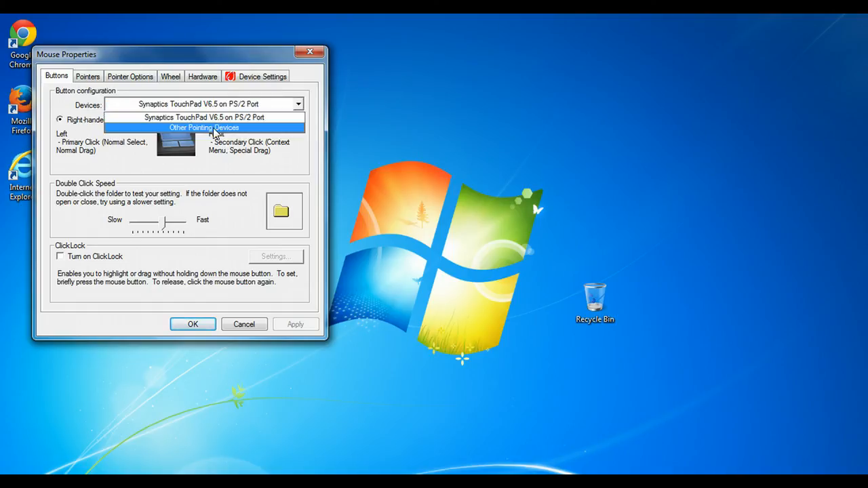
left_click(204, 127)
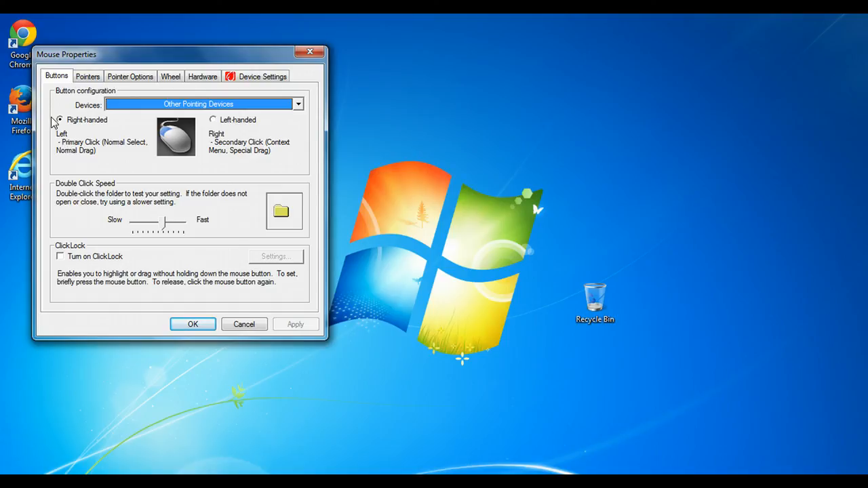
Choose the Left-handed button configuration and apply it
left_click(60, 120)
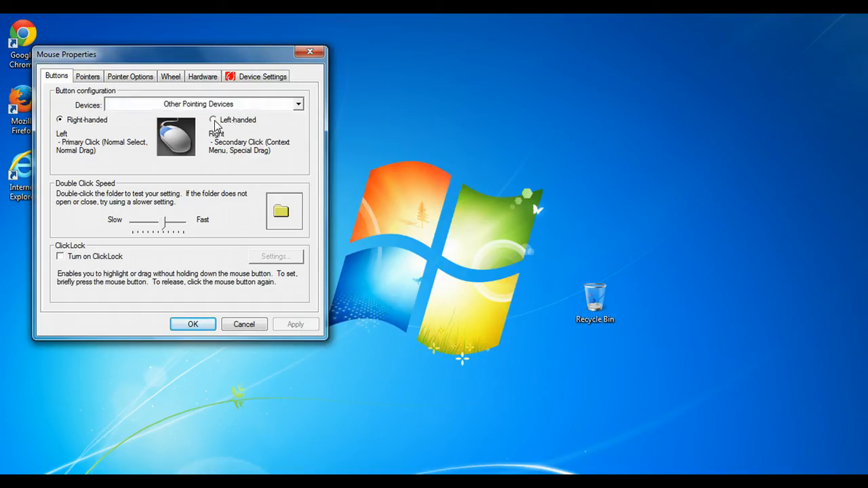
left_click(212, 120)
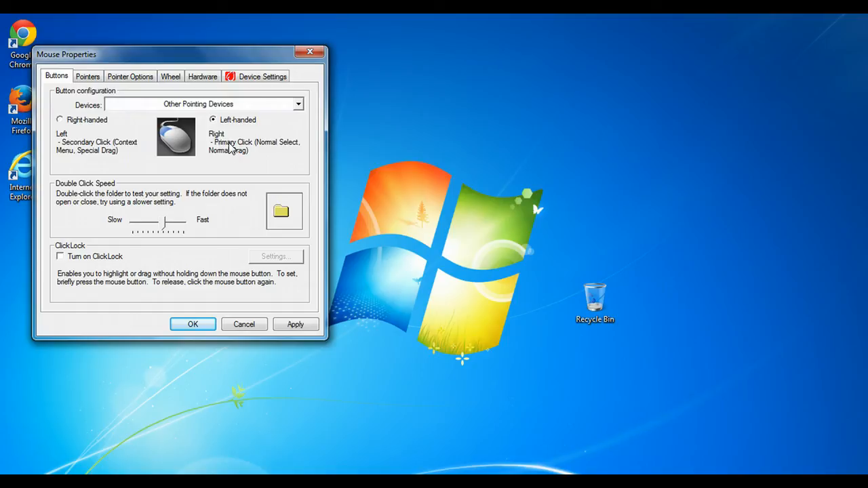
mouse_move(258, 150)
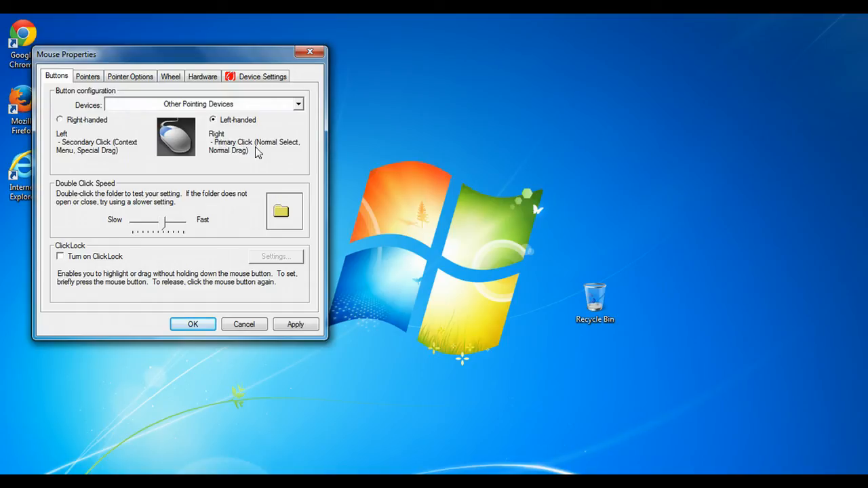
mouse_move(230, 269)
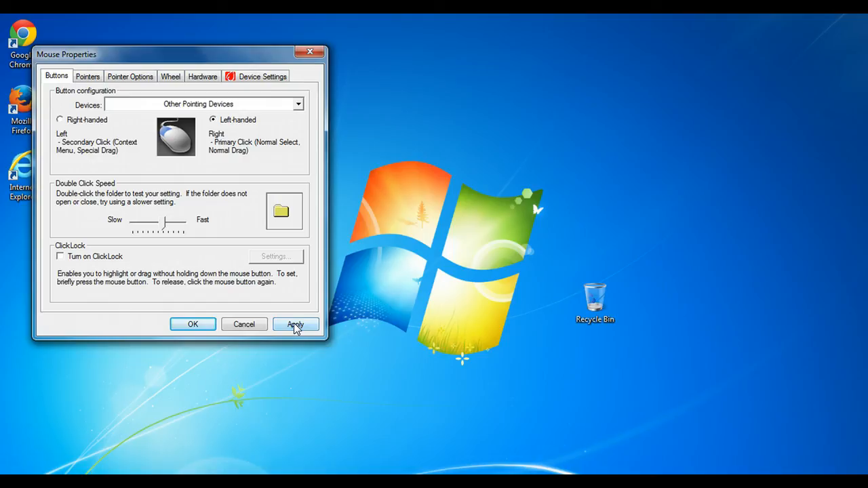
left_click(295, 324)
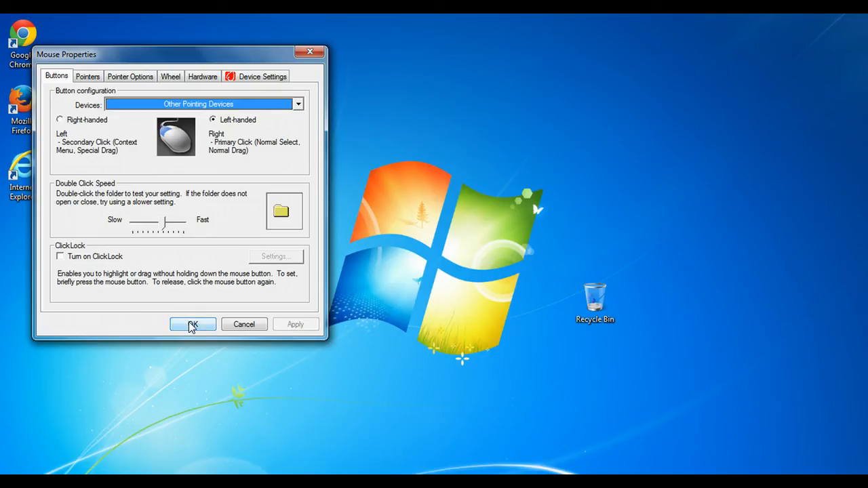
mouse_move(216, 304)
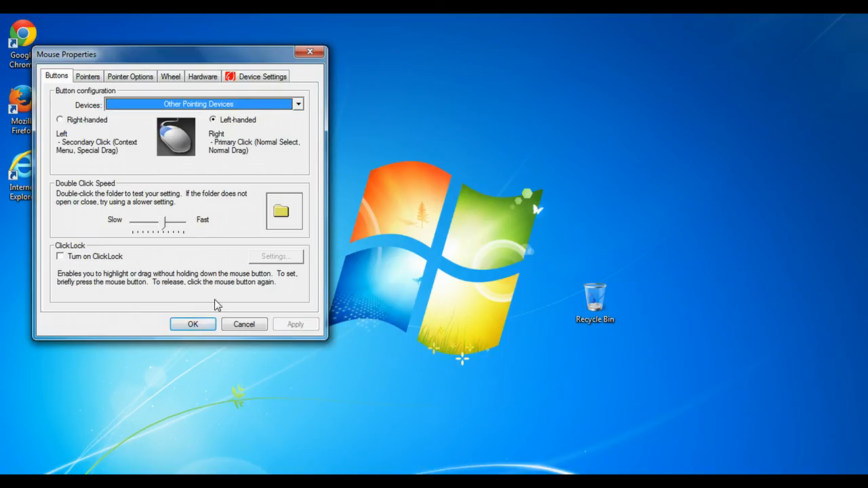
Confirm with OK, closing Mouse Properties with the left-handed layout kept
left_click(193, 322)
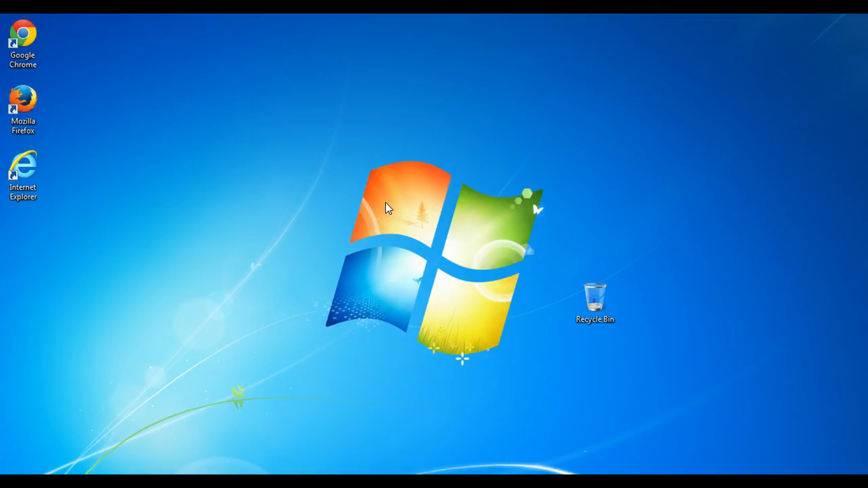
mouse_move(206, 215)
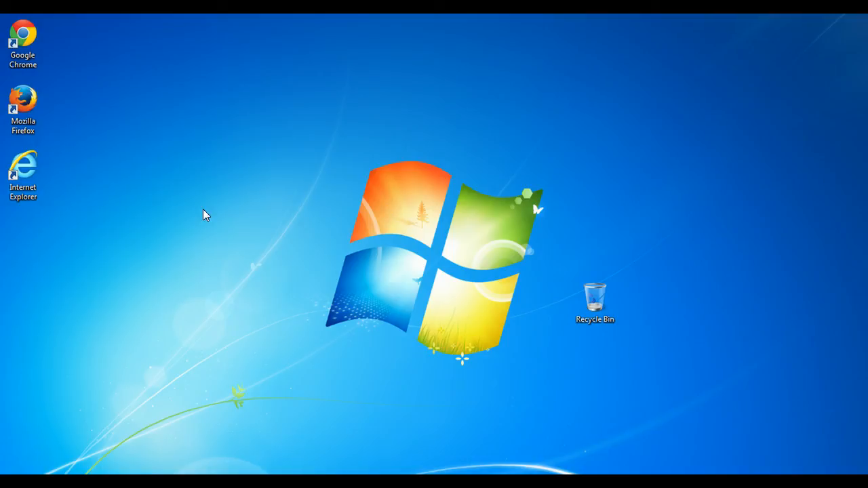